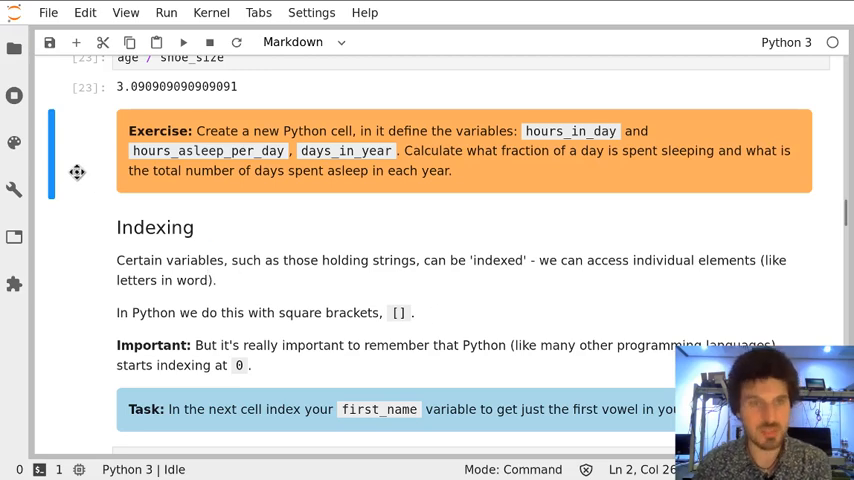
- Set hours_asleep_per_day = 7.5 next to hours_in_day = 24 and days_in_year = 365, and run the cell
click(76, 42)
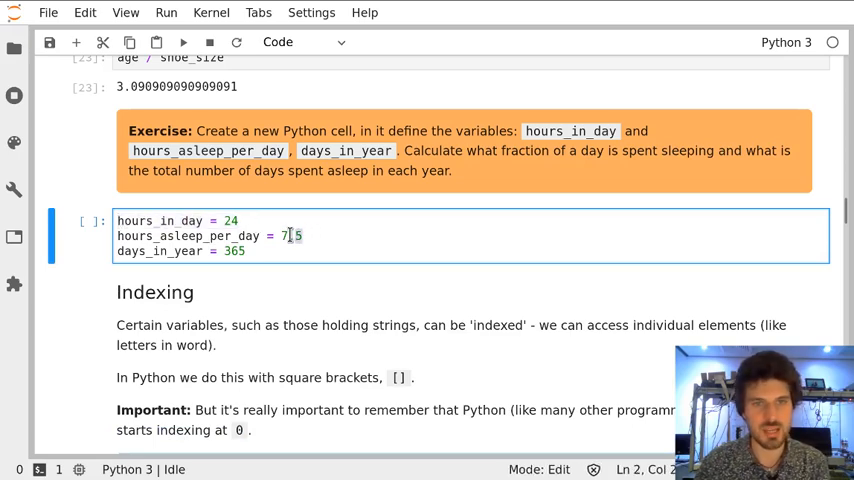
text(.5)
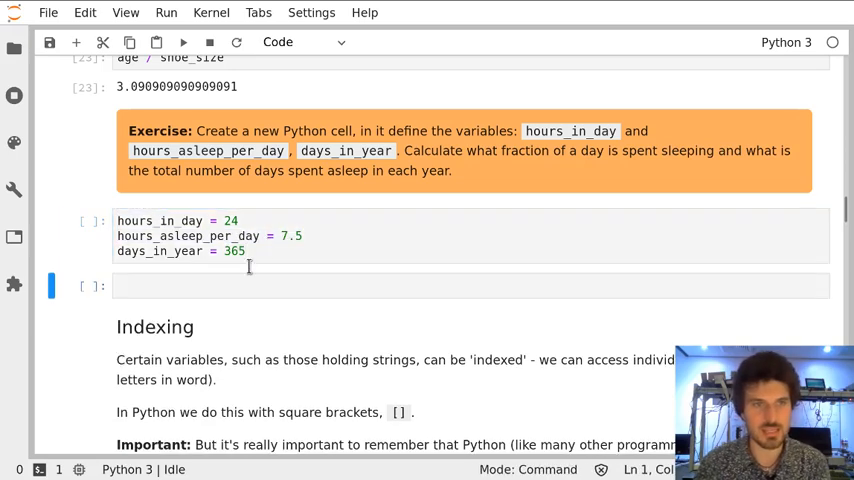
- Add a '# fraction of day spent asleep' cell computing hours_asleep_per_day / hours_in_day = 0.3125
click(238, 284)
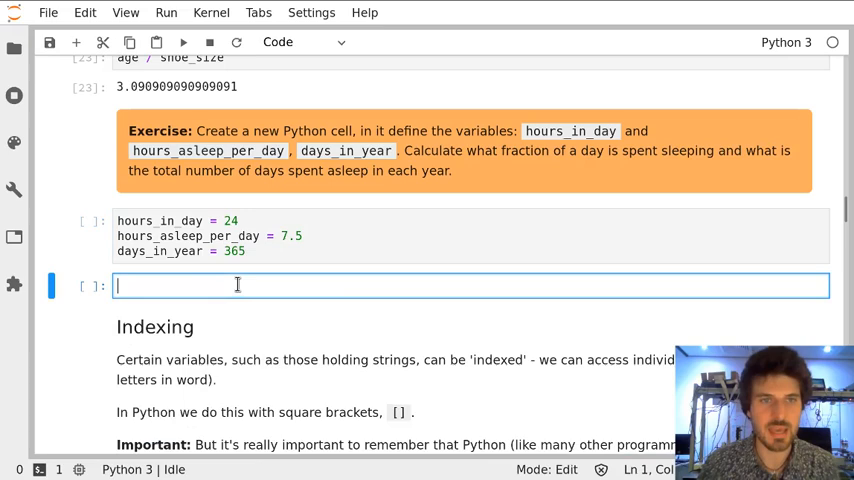
text(# f)
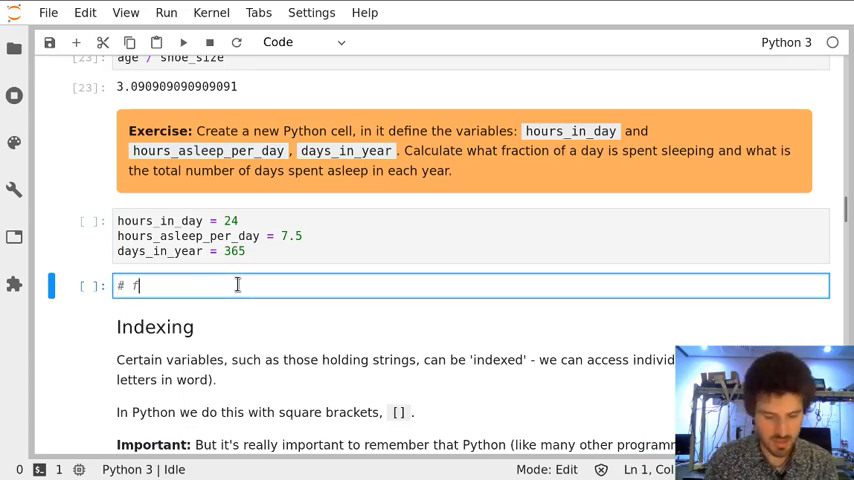
text(raction of day)
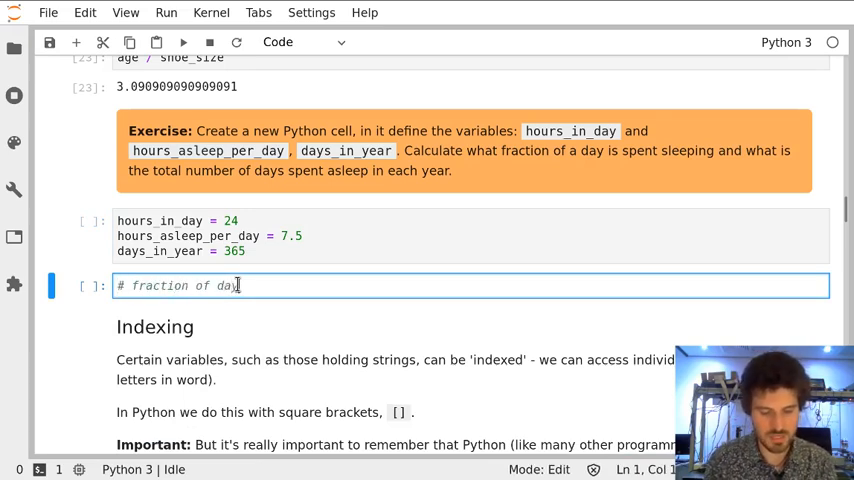
text(spent)
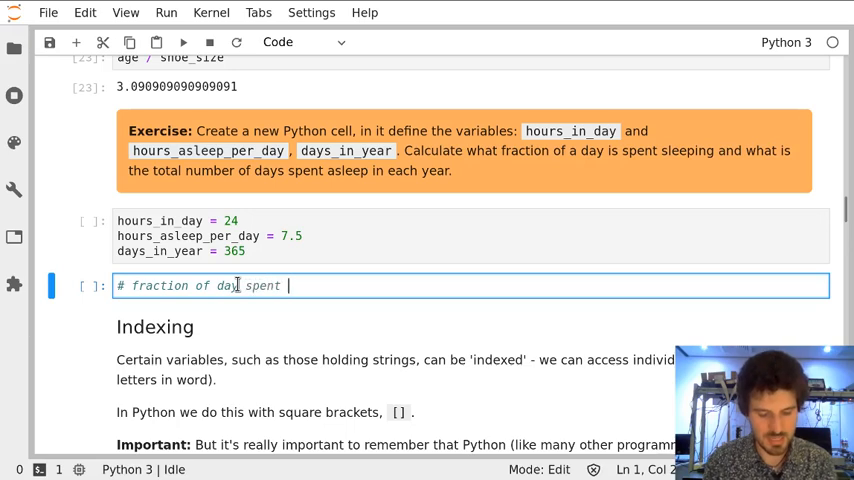
text(asleep)
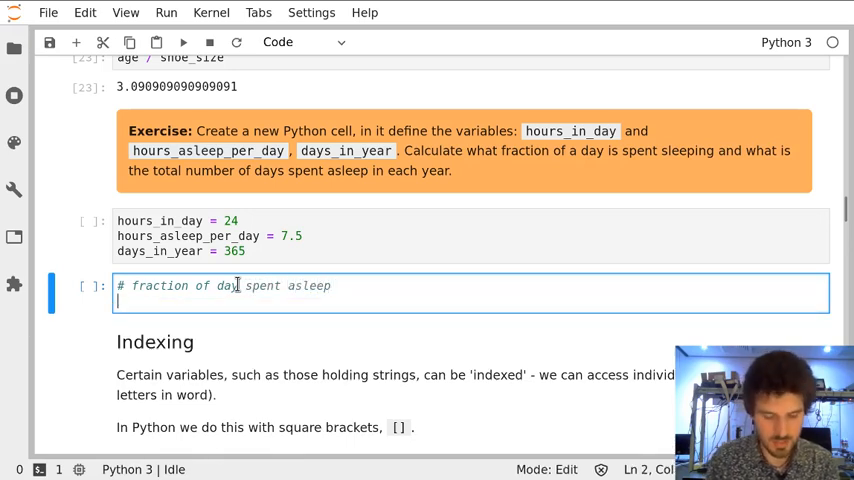
text(hour)
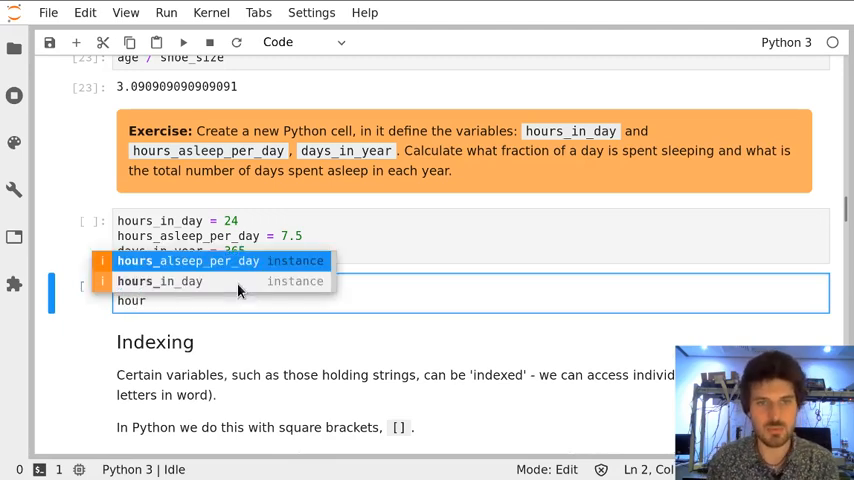
mouse_move(238, 290)
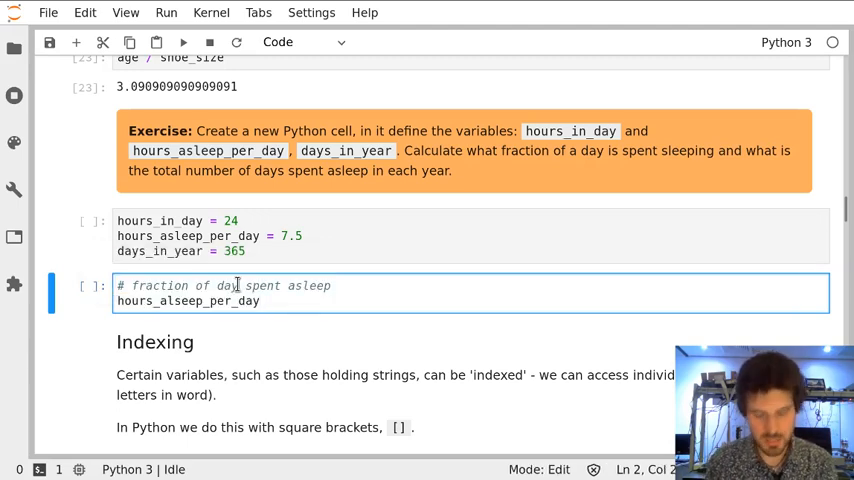
text(/ hours_in_day)
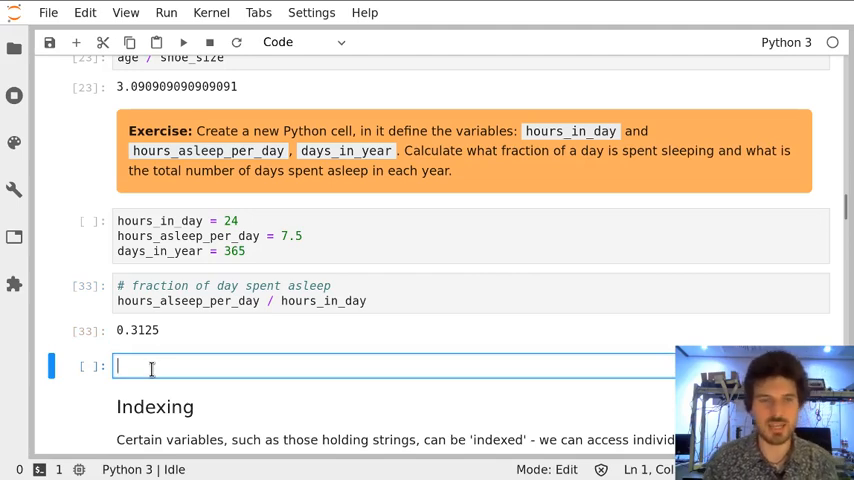
- Add a '# days in total spent asleep' cell computing hours_asleep_per_day * days_in_year / hours_in_day = 114.0625 and run it
text(# days)
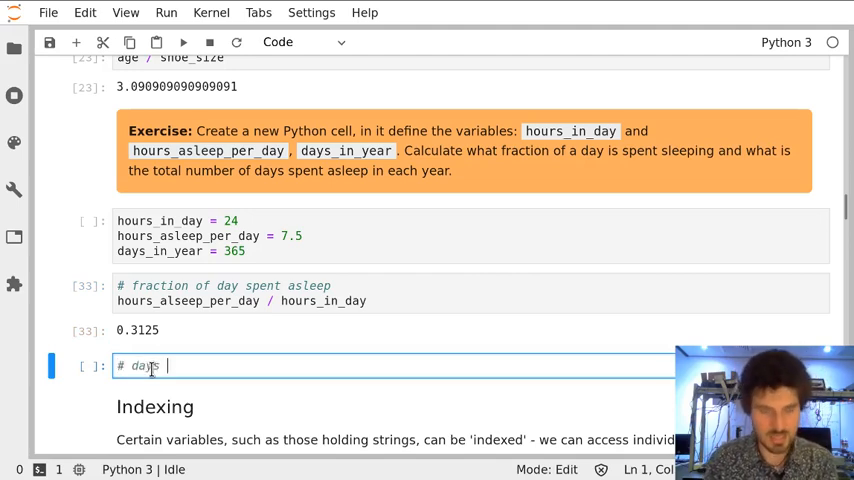
text(in total)
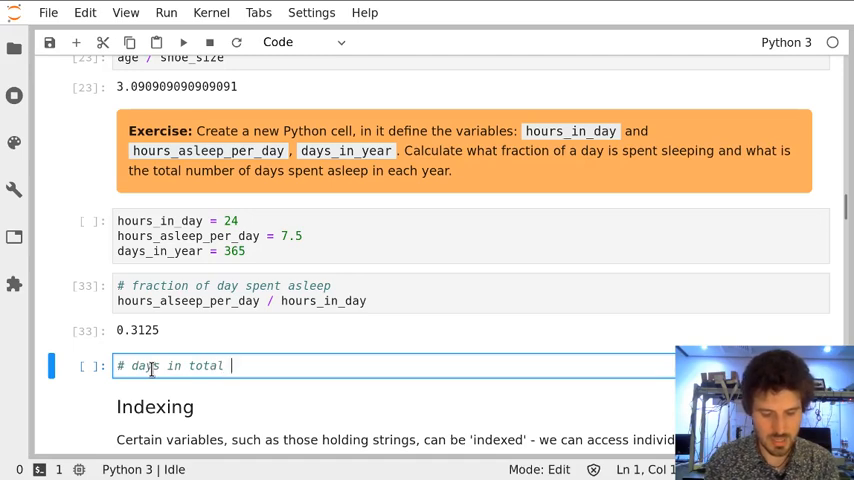
text(spent asleep)
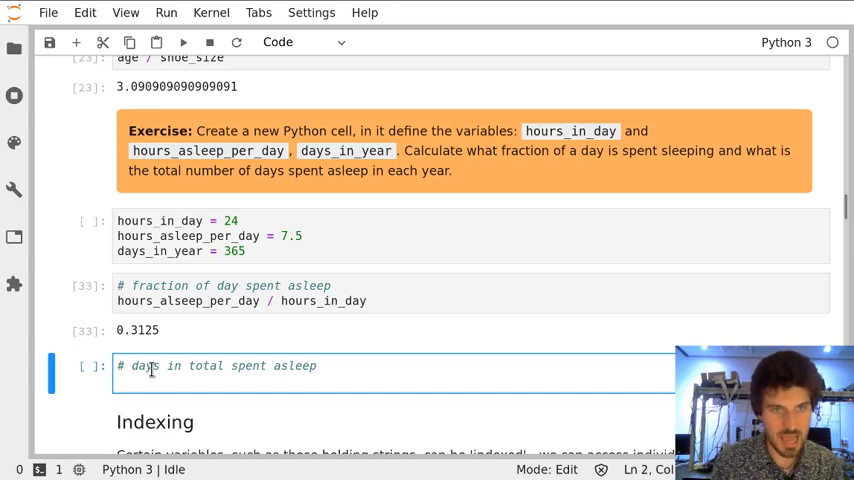
text(hour)
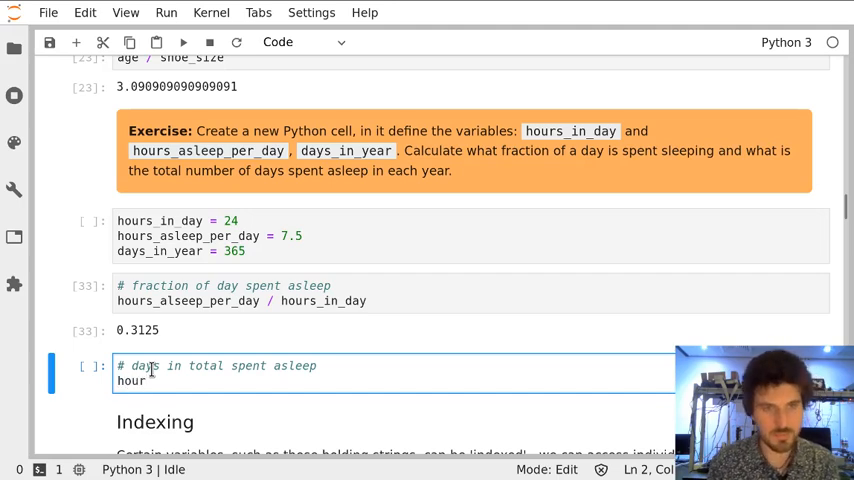
text(hours_asleep_per_day)
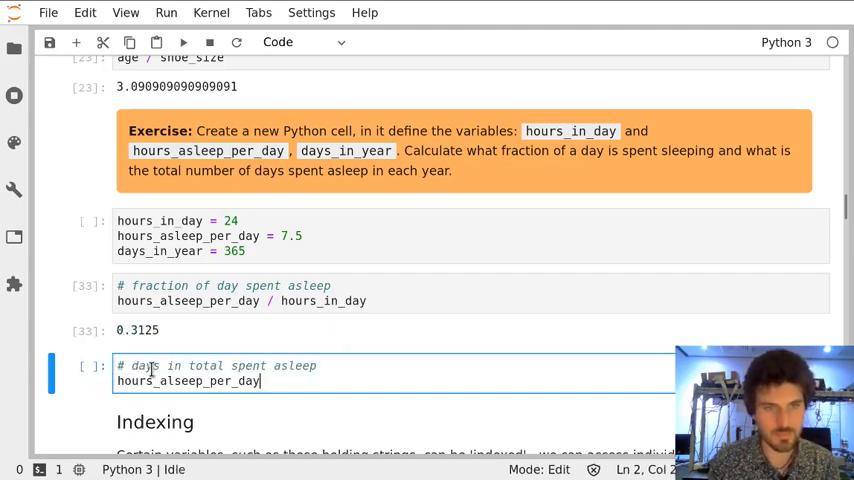
text(* d)
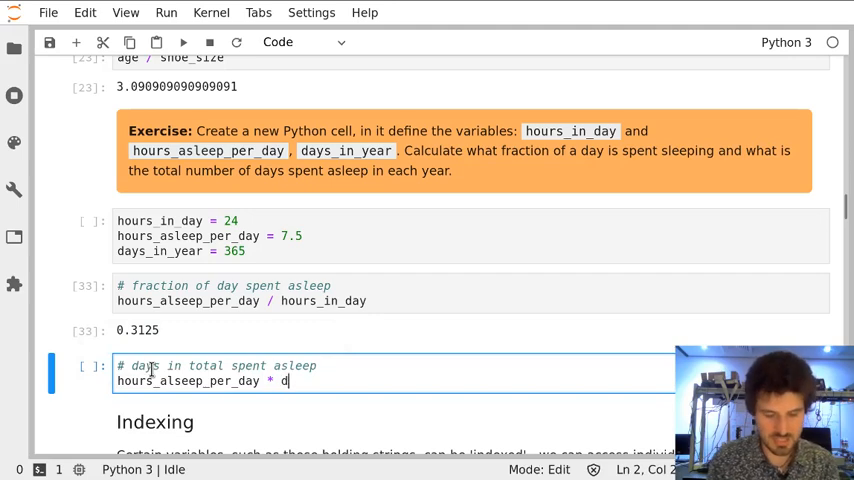
text(ays_in_year /)
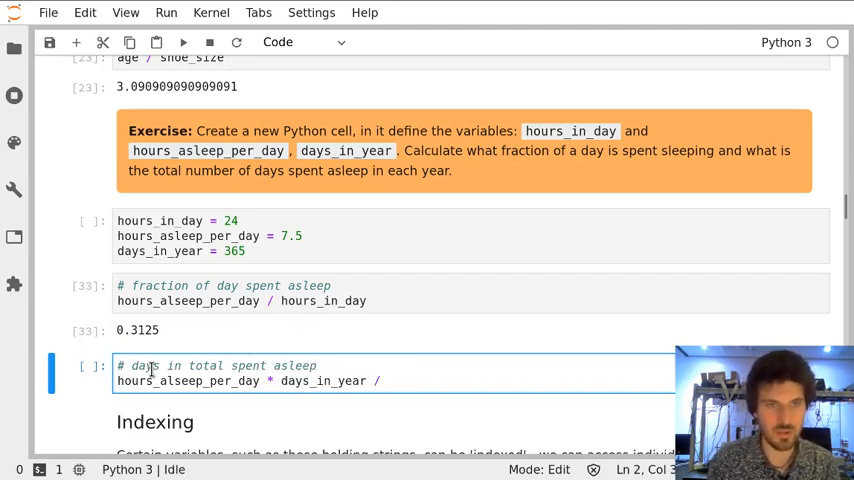
text(hours)
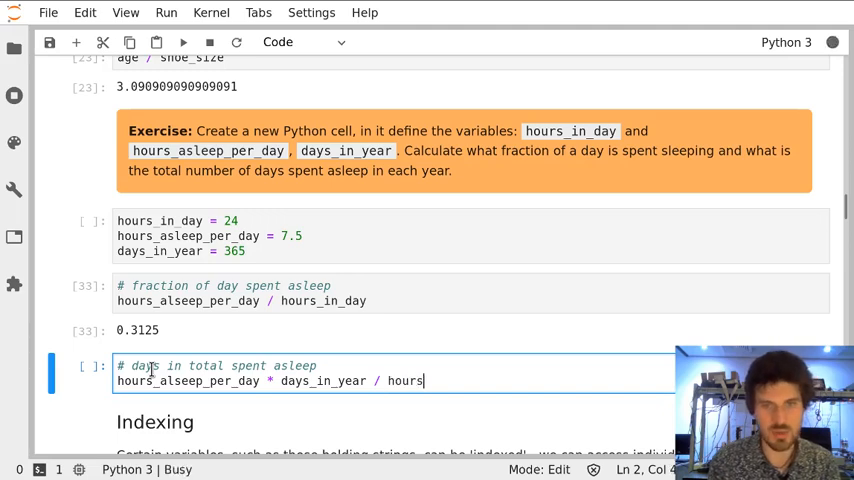
text(_in_day)
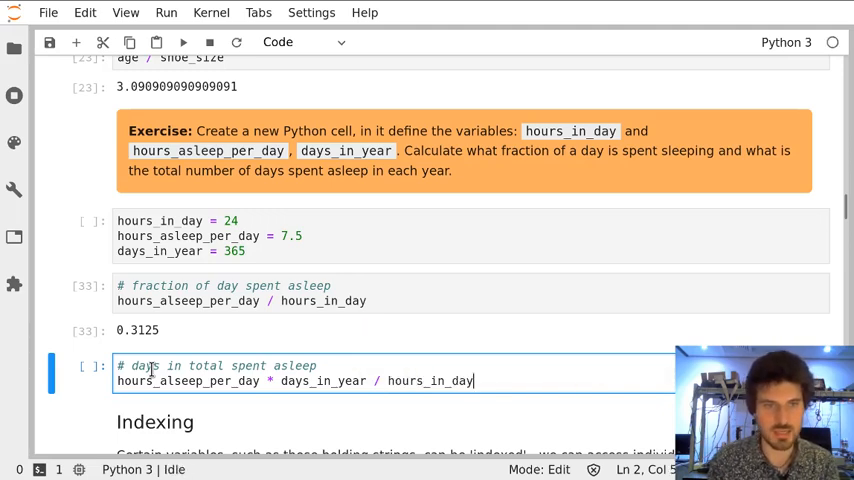
key(shift+Enter)
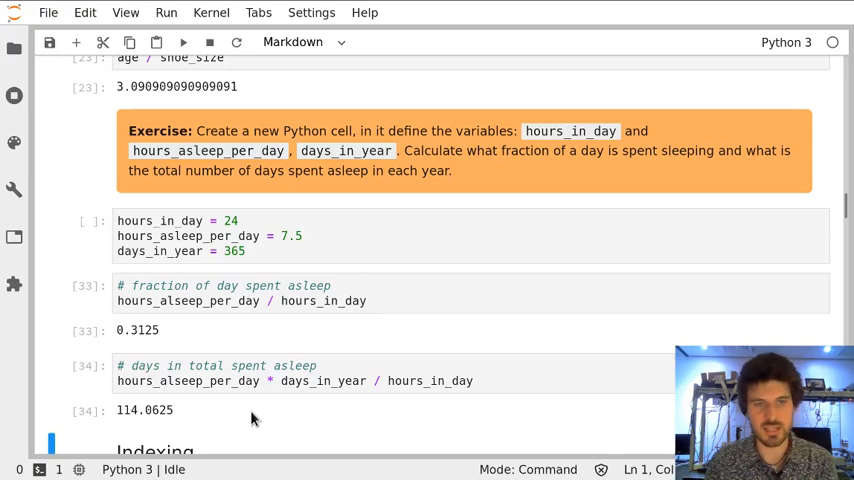